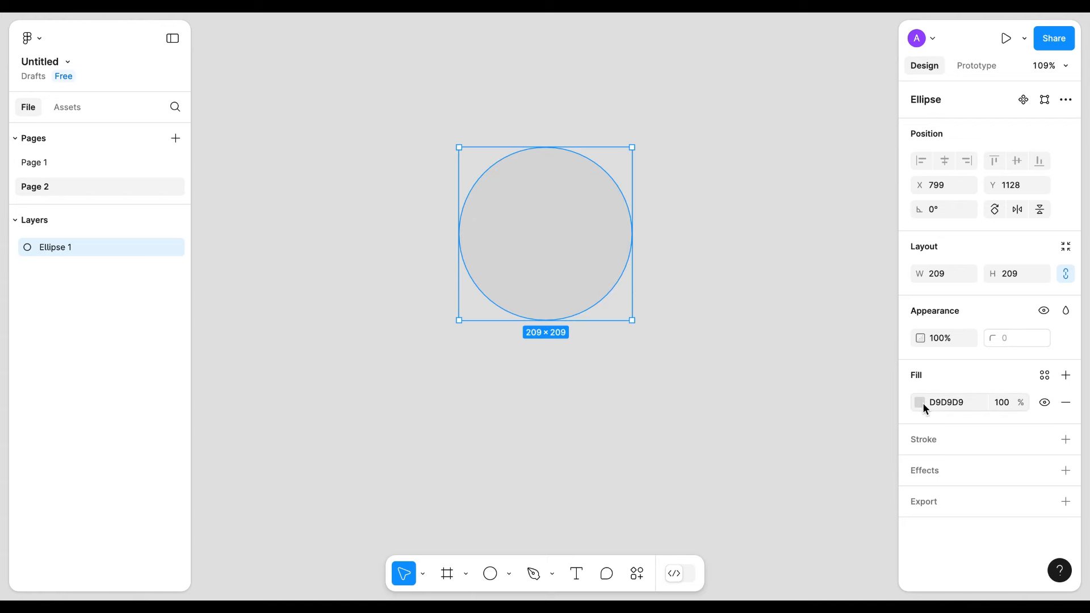
Give the circle an angular purple-to-white gradient fill and draw a radius-30 pill over it.
{"action": "left_click", "coordinate": [920, 402]}
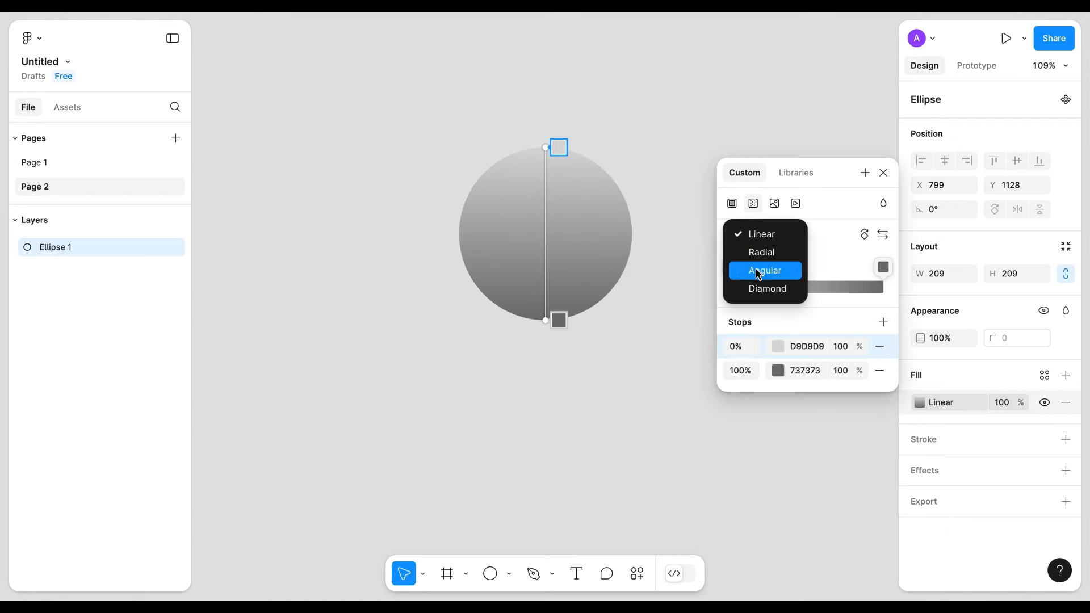
{"action": "left_click", "coordinate": [764, 270]}
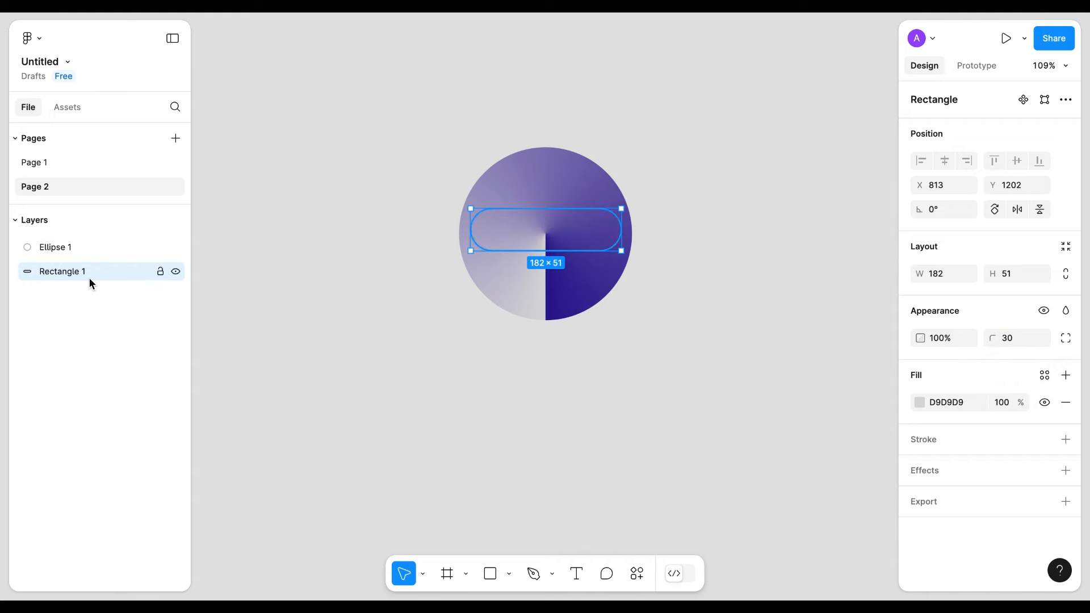
Mask Ellipse 1 with Rectangle 1 and draw a 153×37 rectangle.
{"action": "left_click", "coordinate": [1065, 99]}
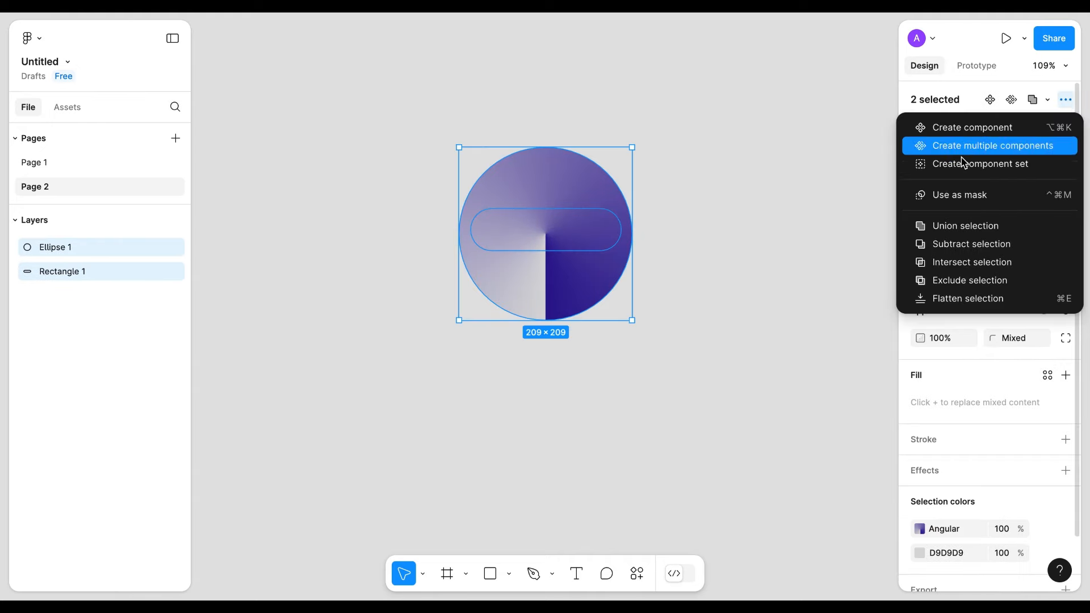
{"action": "left_click", "coordinate": [959, 195]}
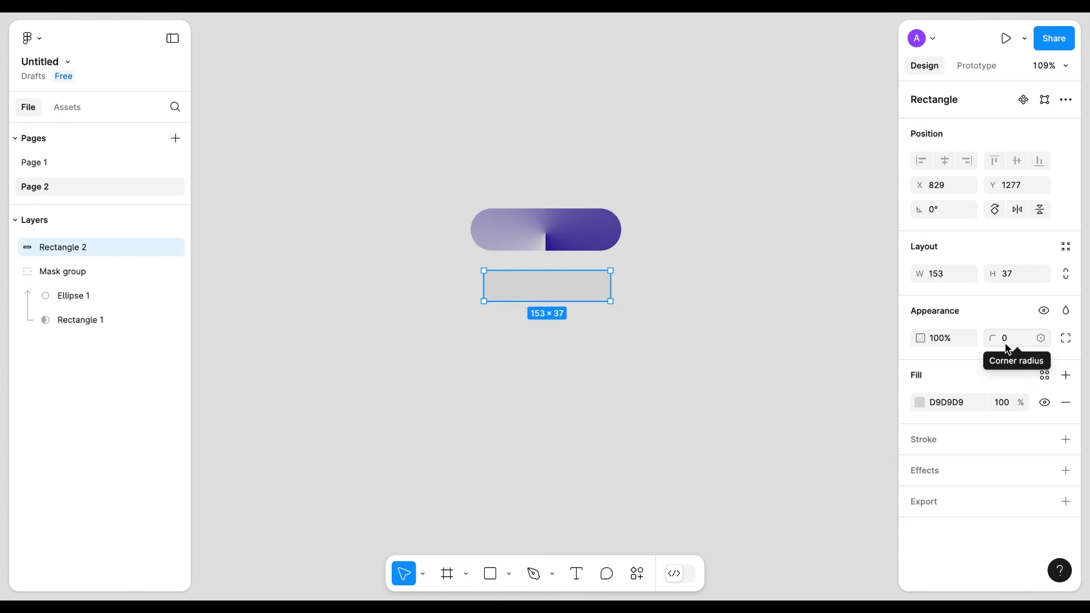
Give the small rectangle corner radius 30 and fill 45339C, centred in the mask group.
{"action": "type", "text": "30"}
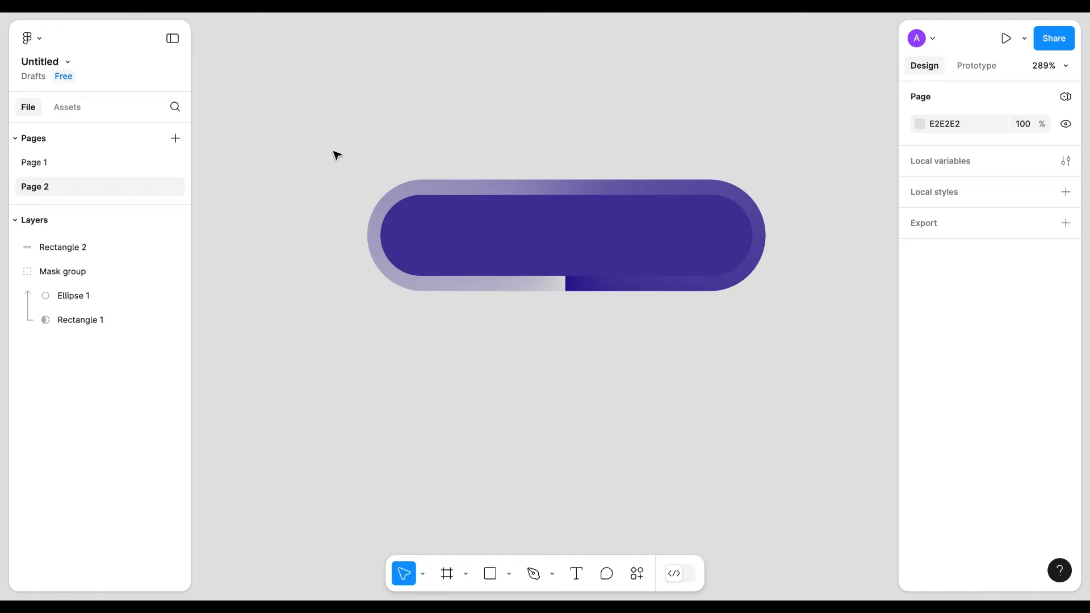
{"action": "mouse_move", "coordinate": [471, 374]}
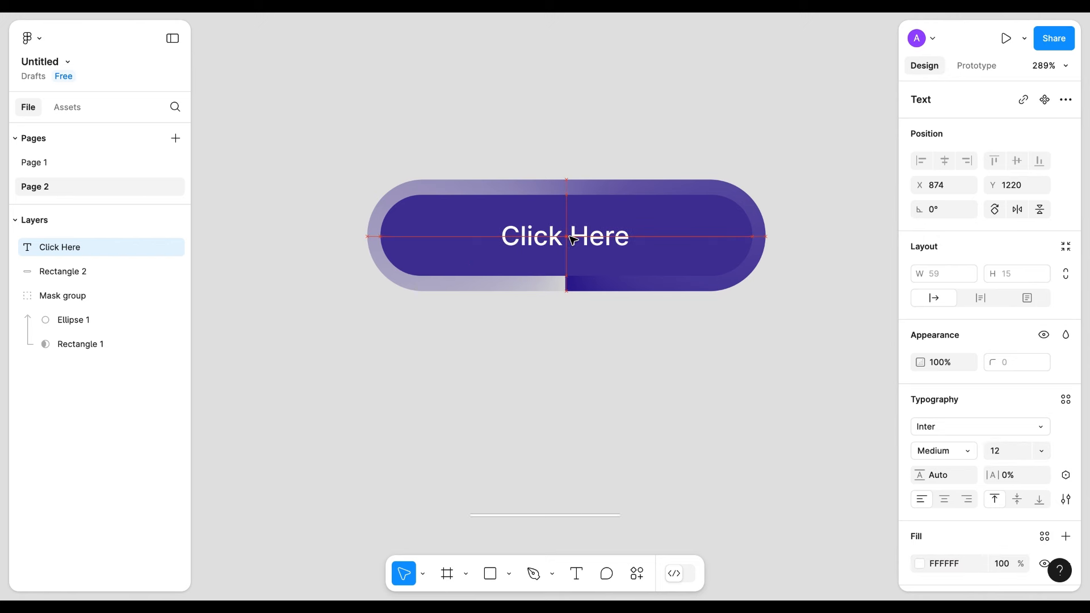
Frame the grouped button layers with the Click Here label and create a component.
{"action": "left_click", "coordinate": [62, 272]}
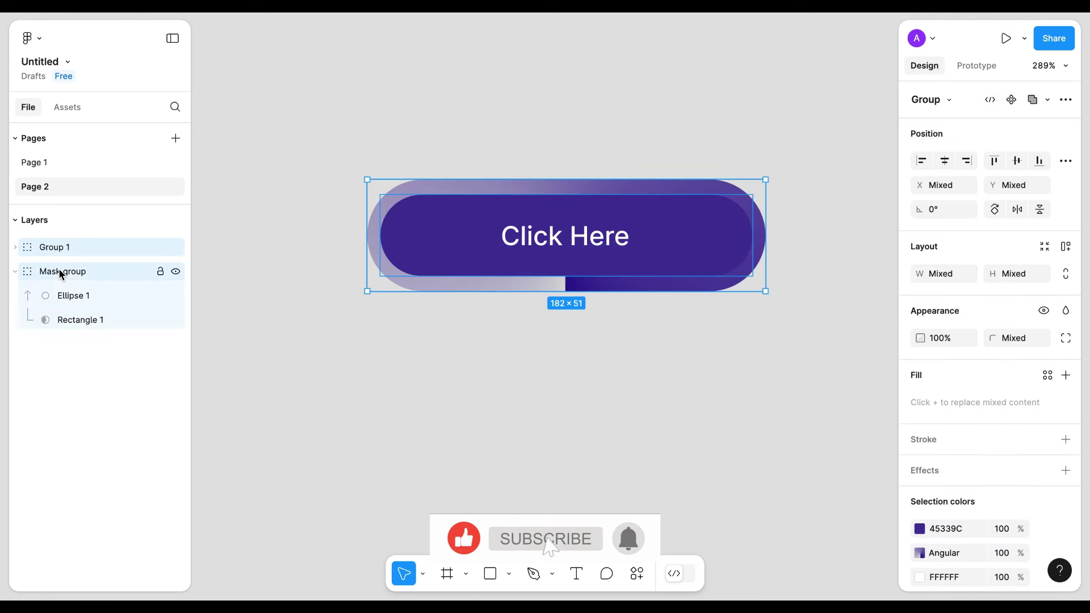
{"action": "right_click", "coordinate": [566, 235]}
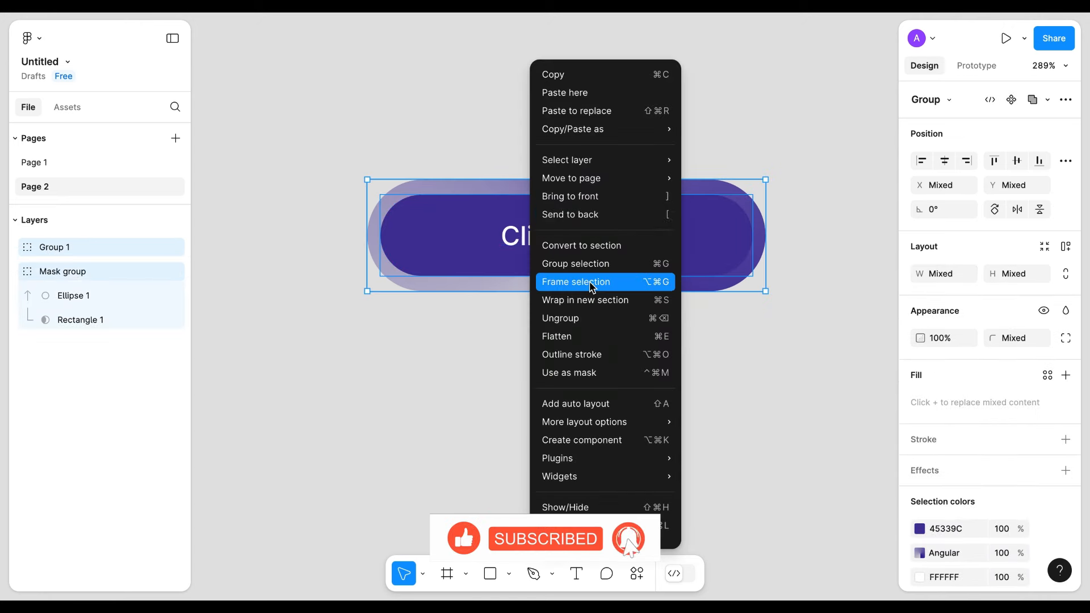
{"action": "left_click", "coordinate": [575, 282]}
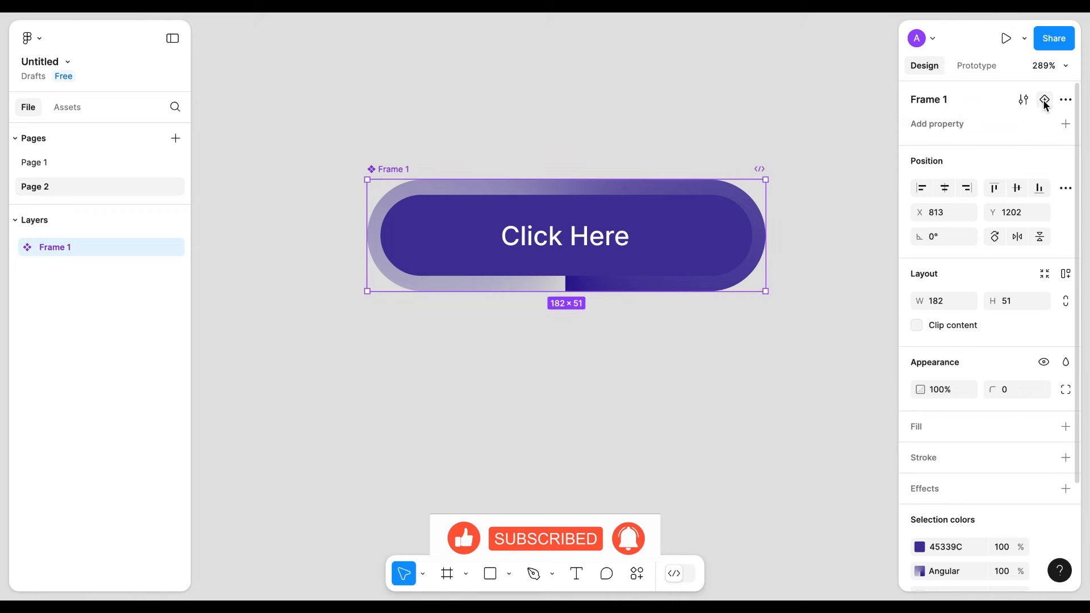
Add five stacked button variants and start relabelling the second one.
{"action": "left_click", "coordinate": [1044, 99]}
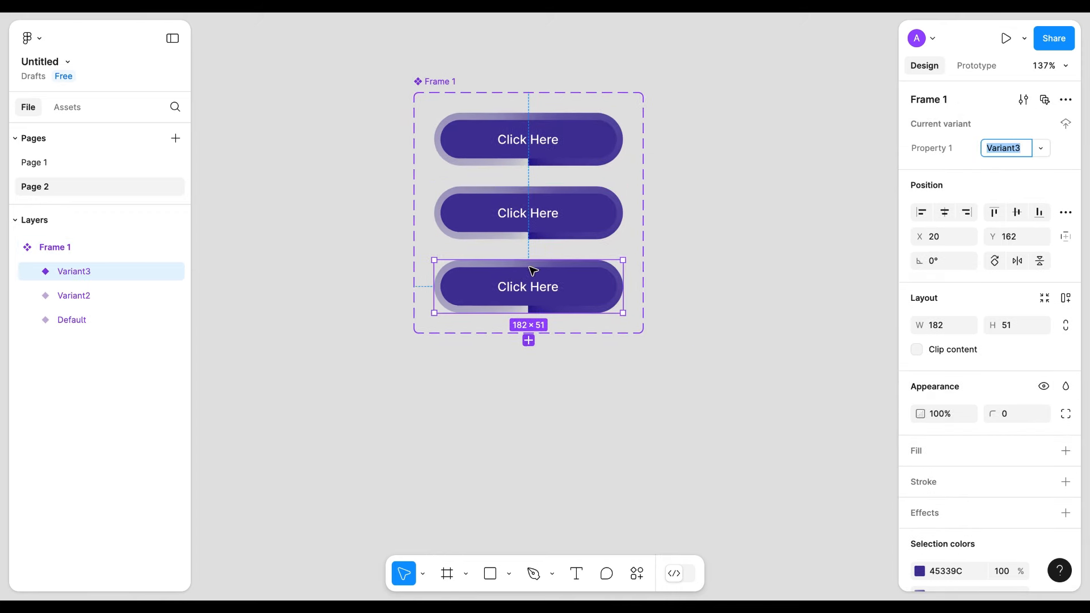
{"action": "left_click", "coordinate": [528, 340]}
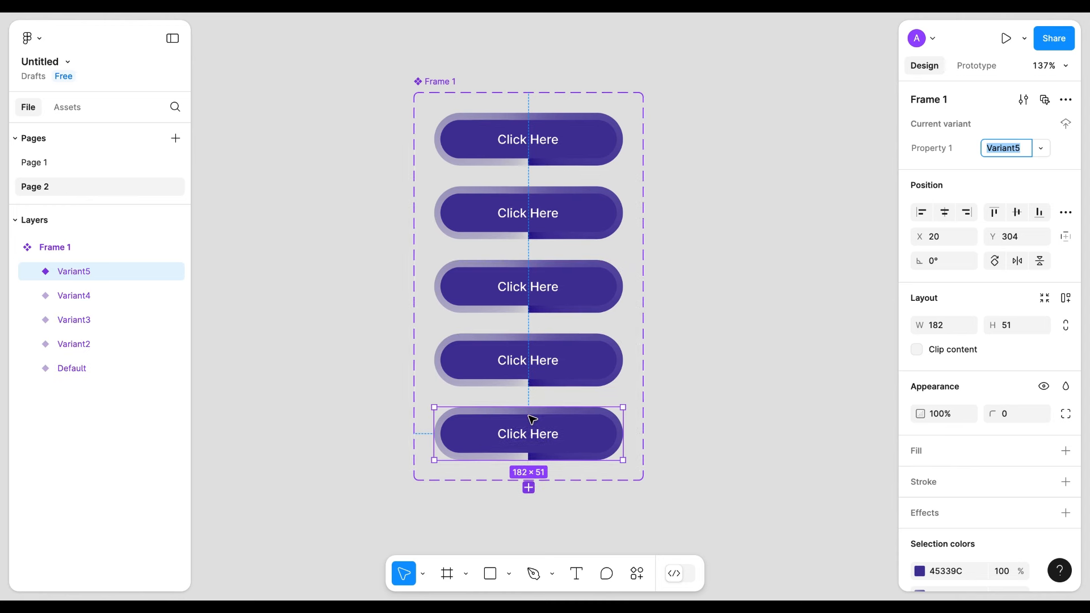
{"action": "left_click", "coordinate": [527, 213]}
{"action": "type", "text": "LOading"}
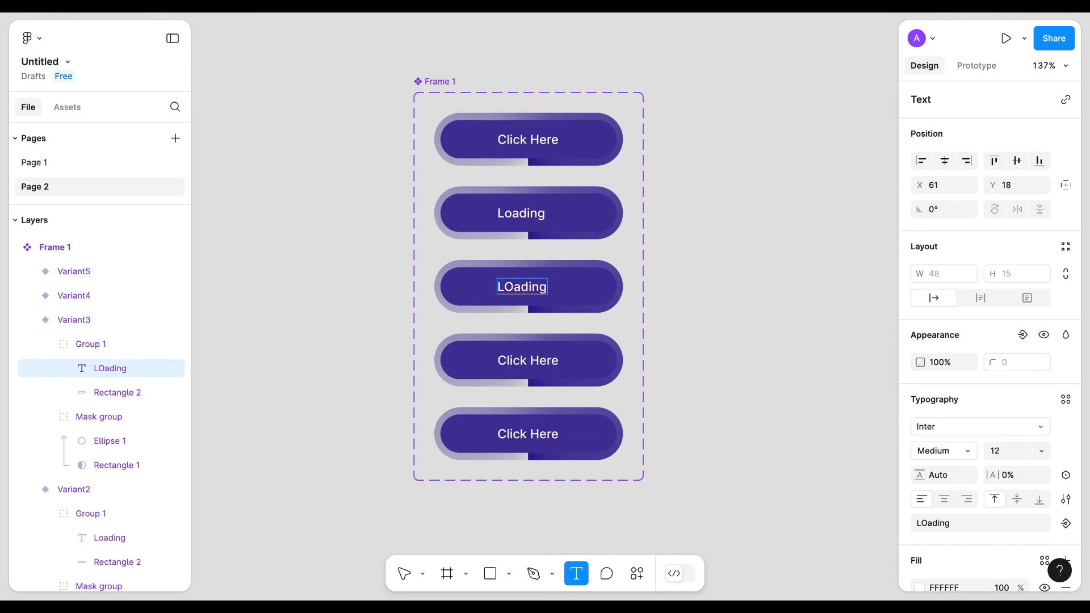
Relabel the remaining variants 'Loading' and align their labels to horizontal centres.
{"action": "key", "text": "Backspace"}
{"action": "type", "text": "loadin"}
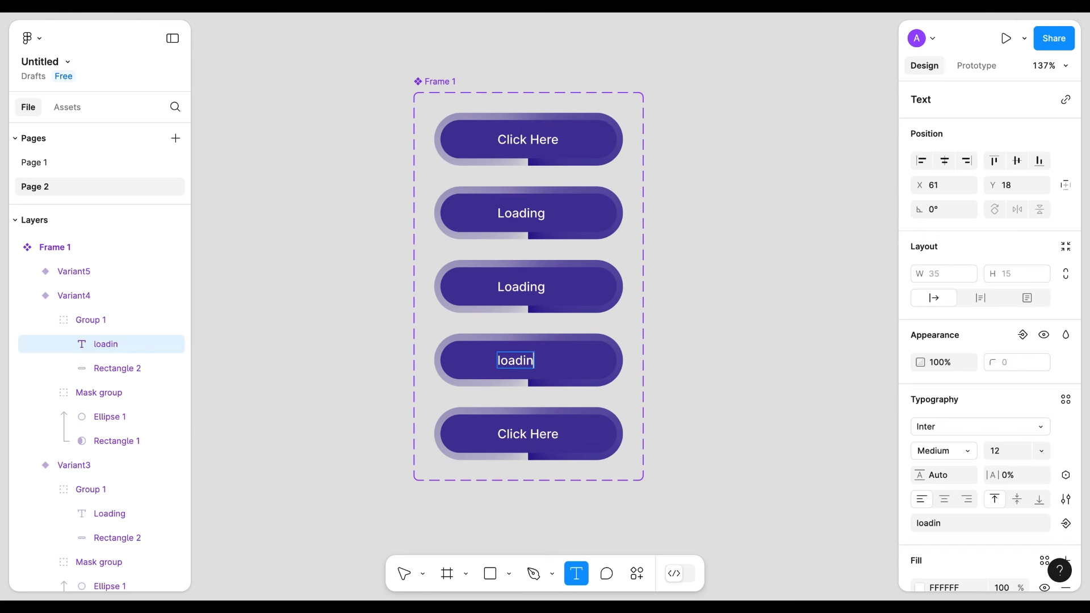
{"action": "key", "text": "Delete"}
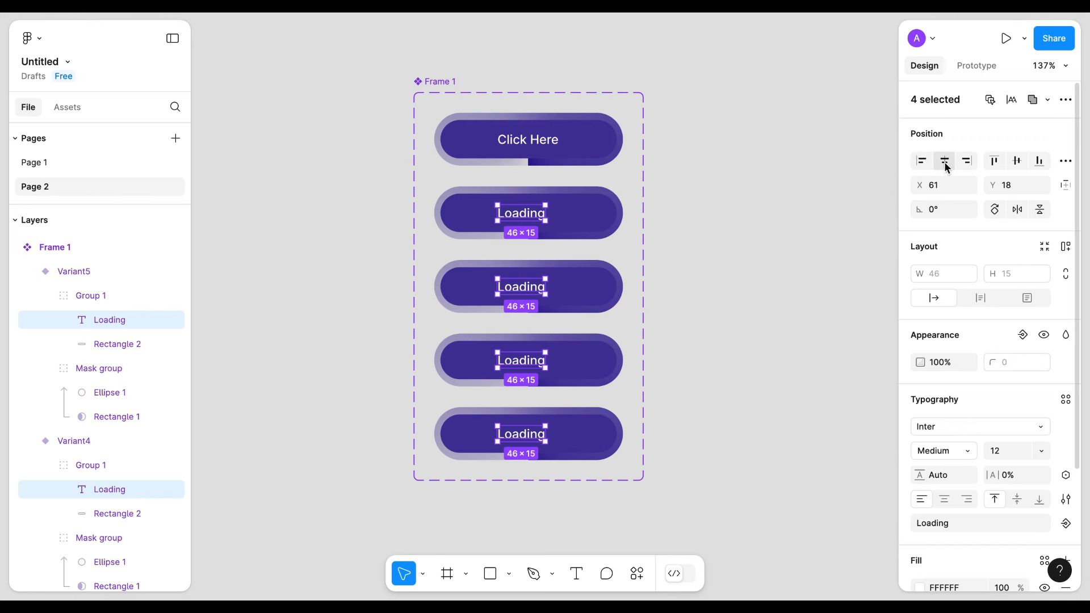
{"action": "left_click", "coordinate": [760, 332]}
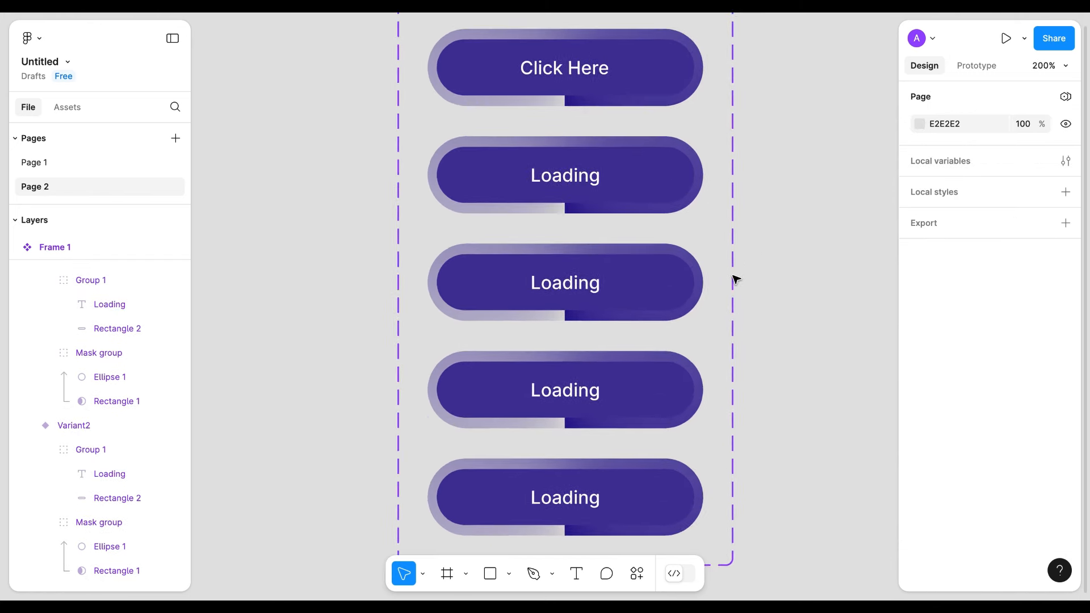
Link Default to Variant2 with Smart animate, then Variant2 to Variant3.
{"action": "left_click", "coordinate": [976, 65]}
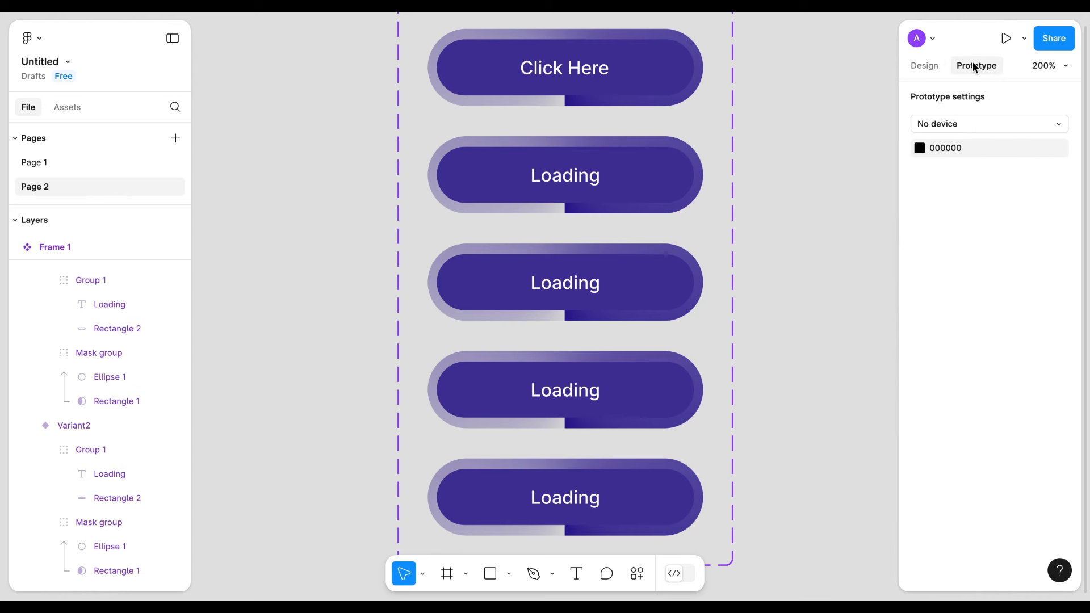
{"action": "left_click", "coordinate": [564, 68]}
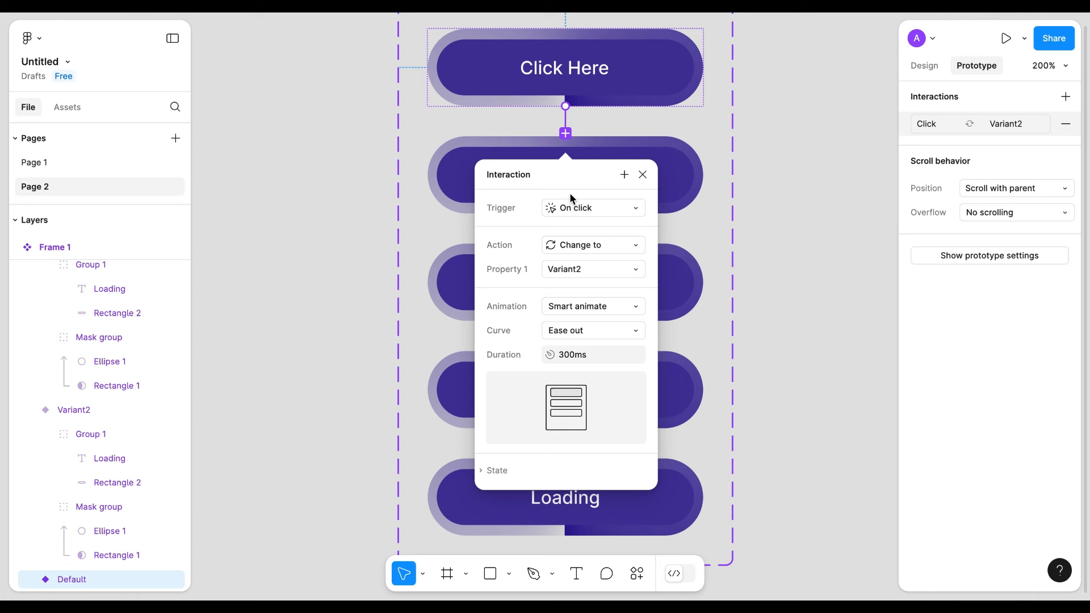
{"action": "mouse_move", "coordinate": [649, 188]}
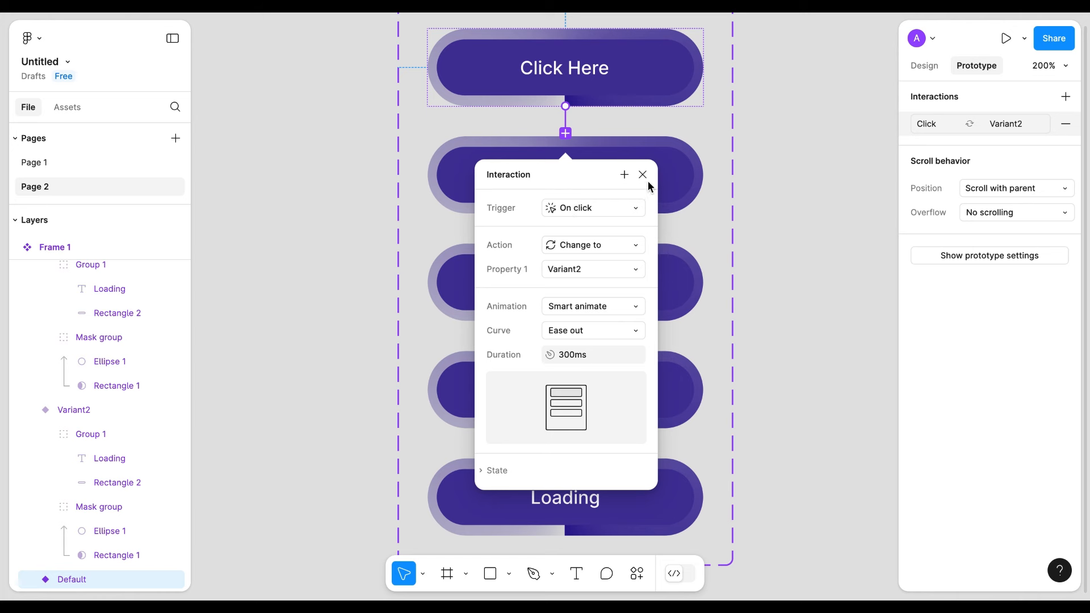
{"action": "left_click", "coordinate": [640, 174]}
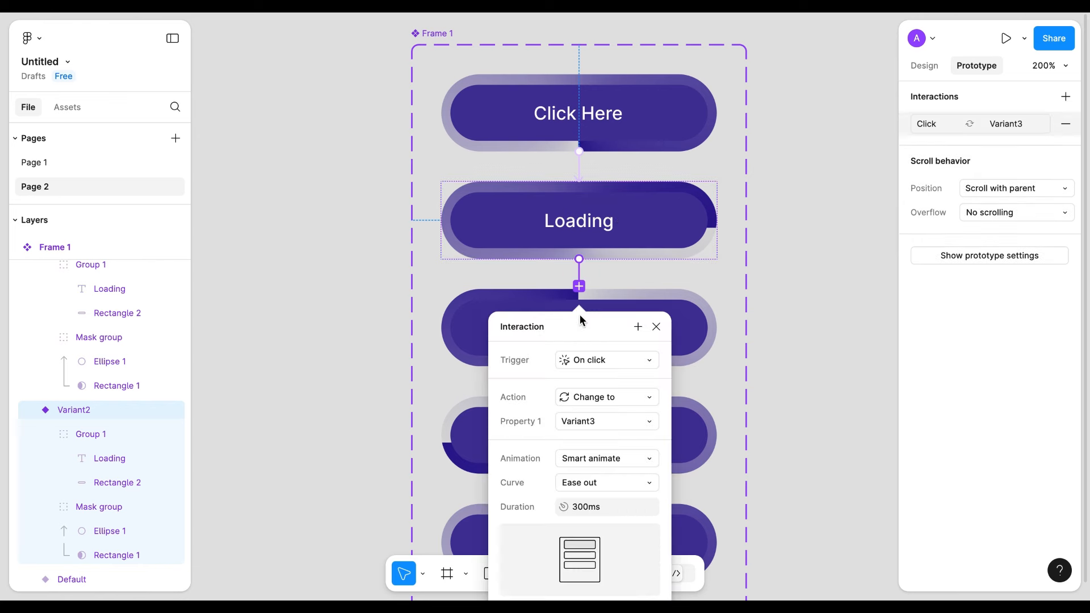
Chain Variant3→4→5→2 with After delay triggers, then draw an empty frame.
{"action": "left_click", "coordinate": [604, 359]}
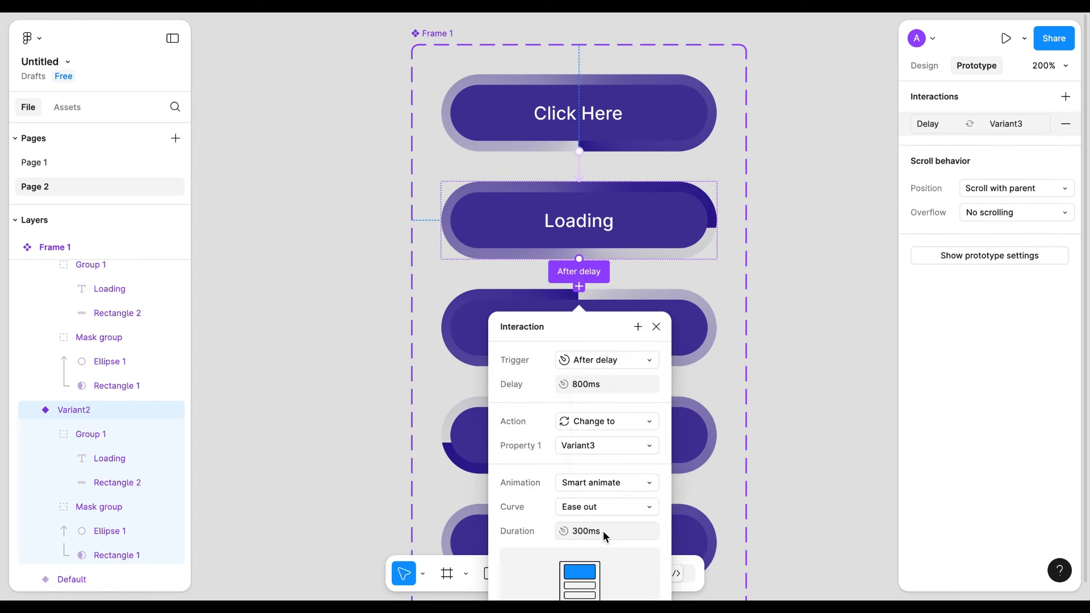
{"action": "left_click", "coordinate": [654, 327]}
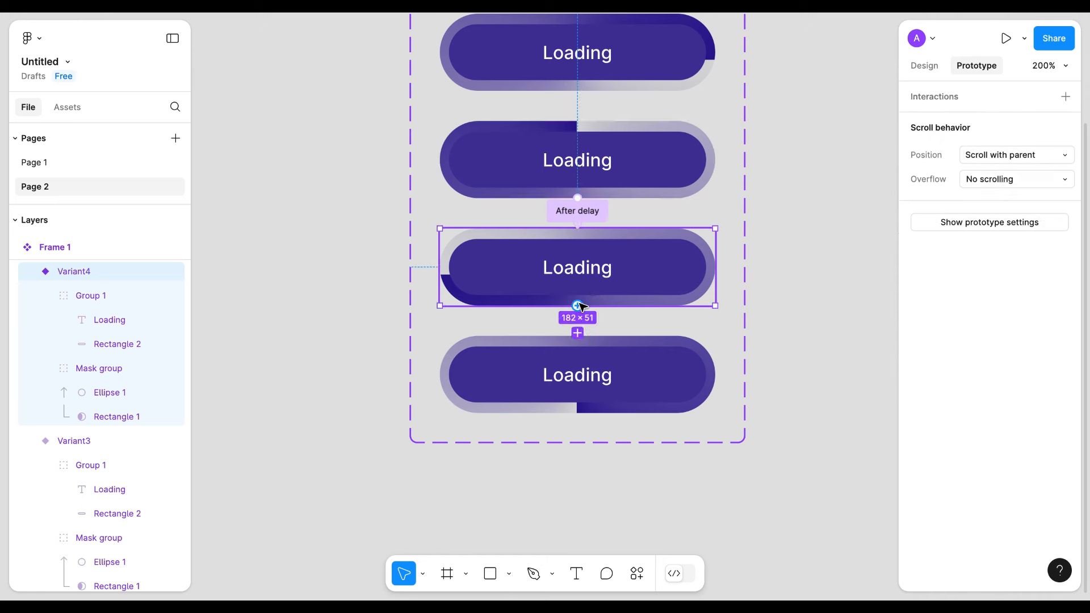
{"action": "left_click", "coordinate": [576, 333]}
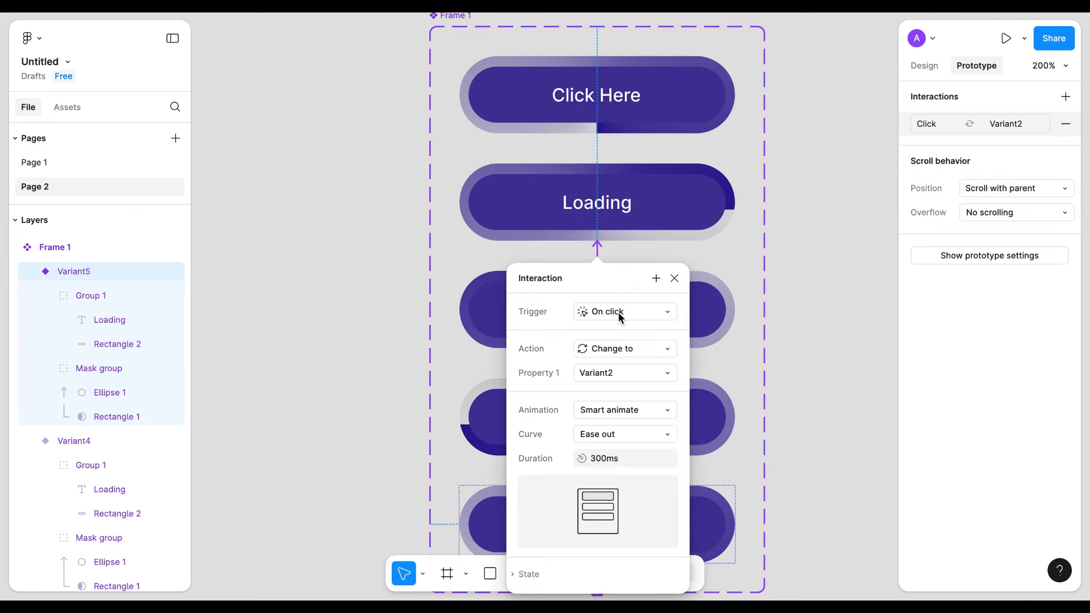
{"action": "left_click", "coordinate": [622, 312]}
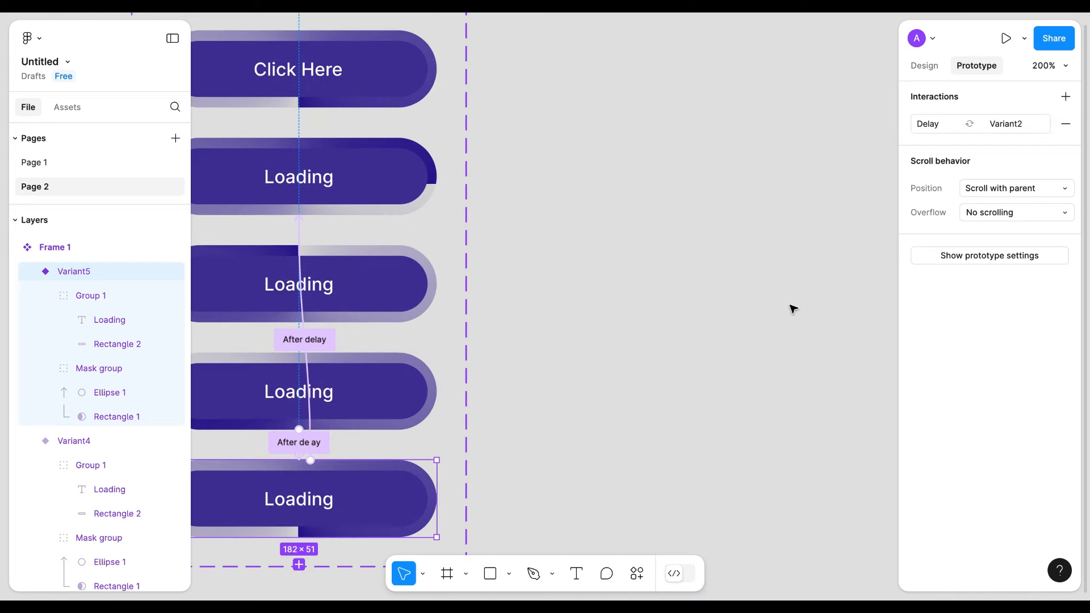
{"action": "left_click", "coordinate": [447, 573]}
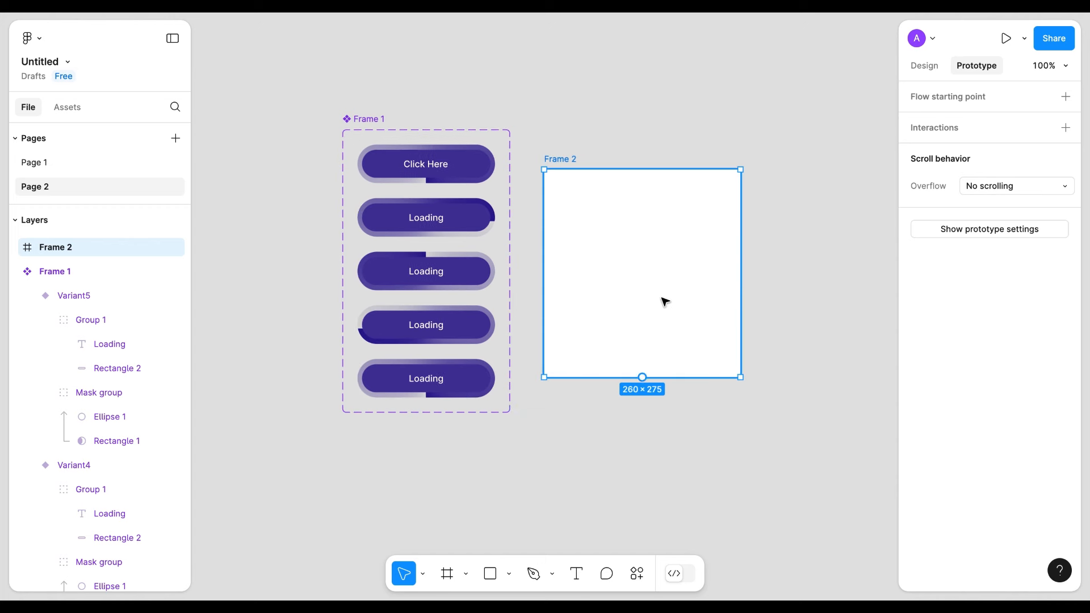
Place a Frame 1 instance in resized Frame 2 and make it flow start Flow 1.
{"action": "left_click", "coordinate": [67, 107]}
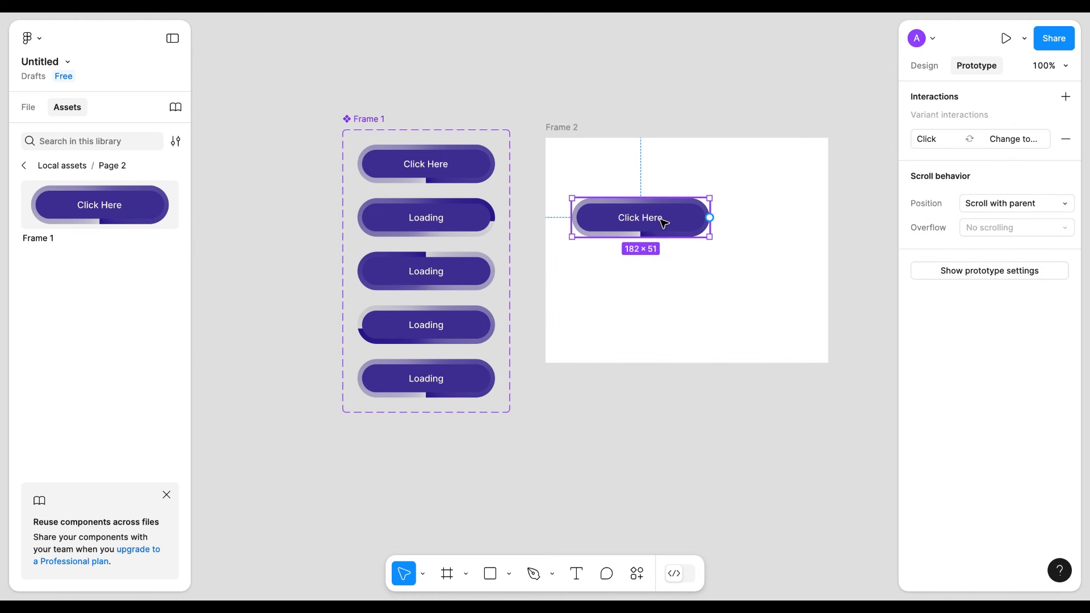
{"action": "left_click", "coordinate": [561, 128]}
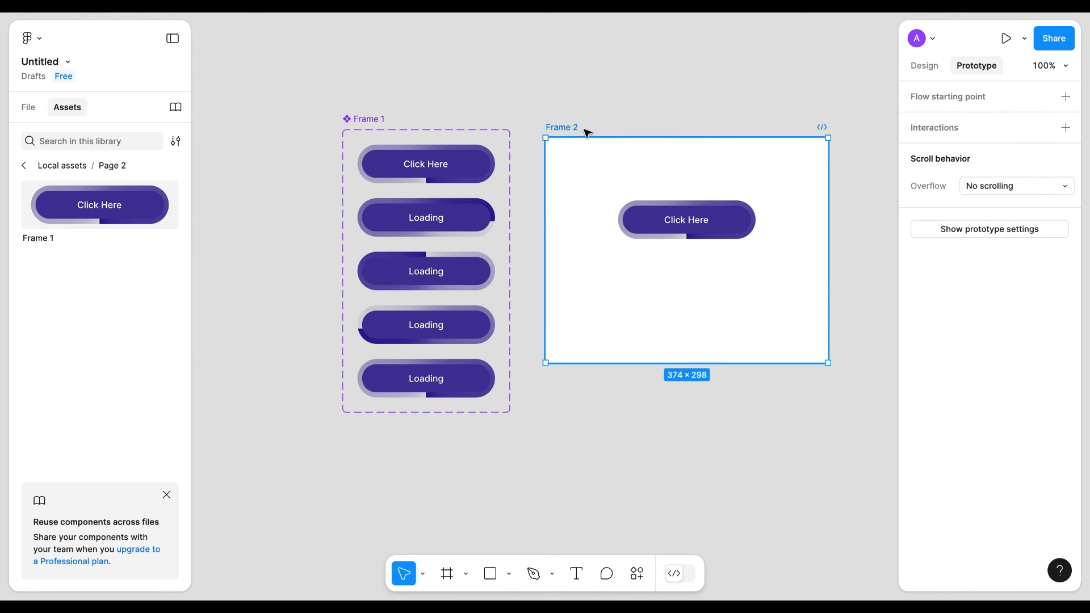
{"action": "left_click", "coordinate": [1064, 96]}
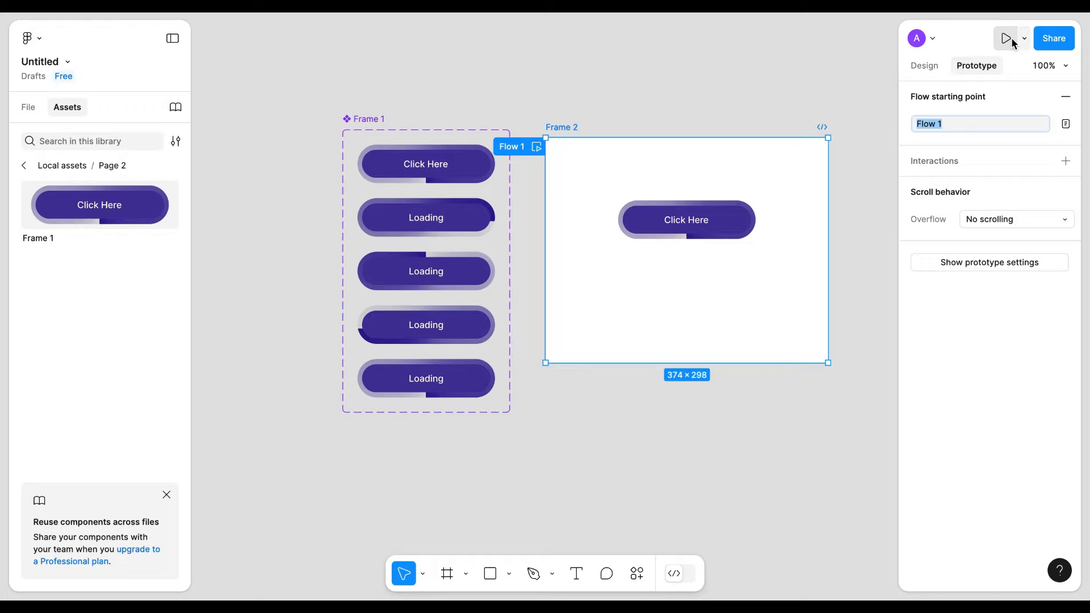
Fill Frame 2 with 000000 and present the prototype.
{"action": "left_click", "coordinate": [1005, 39]}
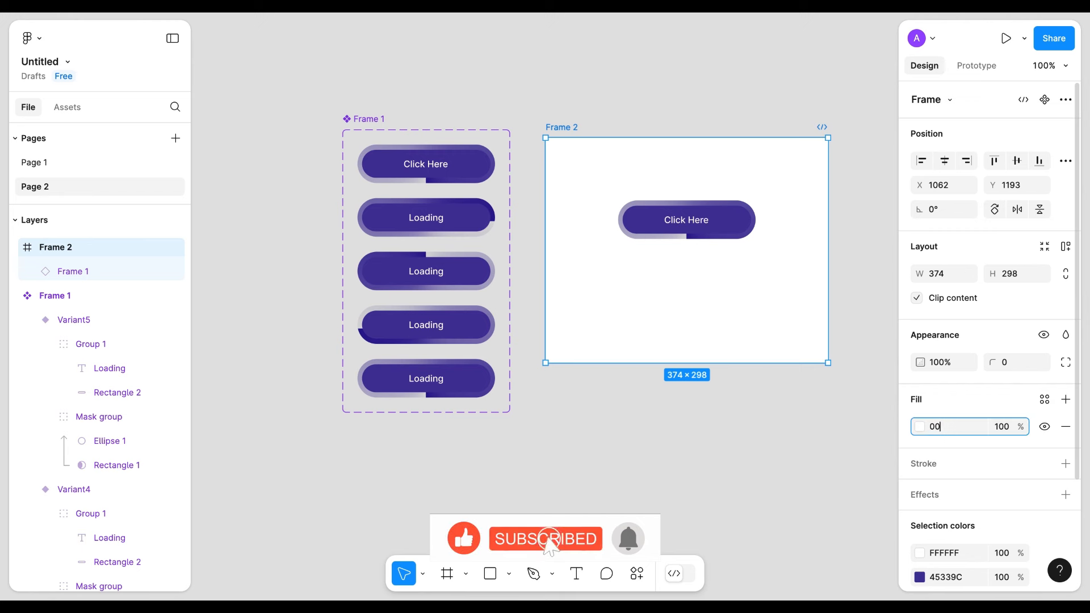
{"action": "type", "text": "000000"}
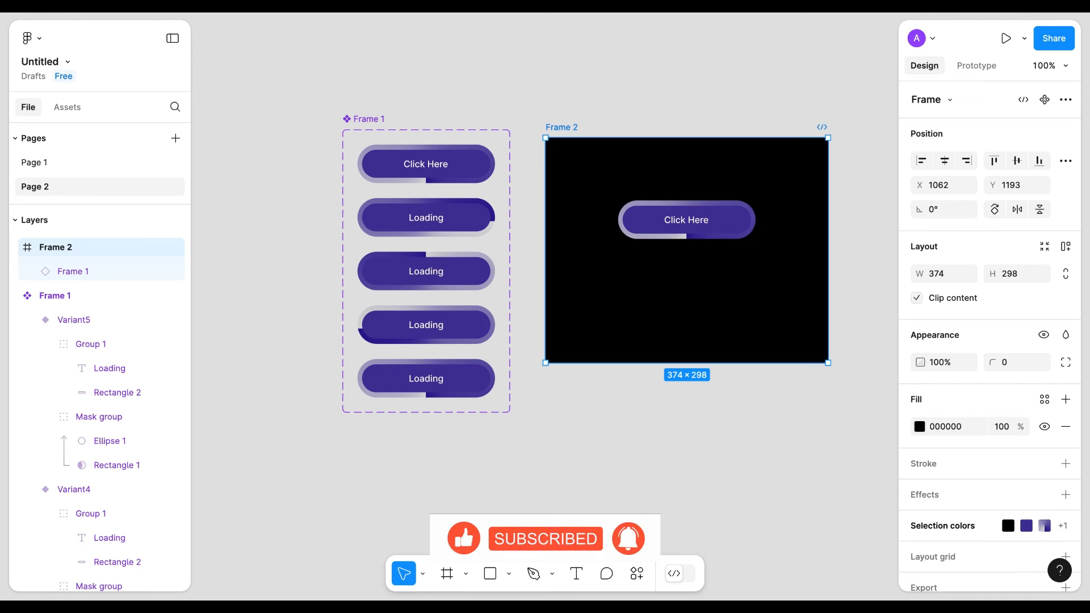
{"action": "left_click", "coordinate": [1006, 38]}
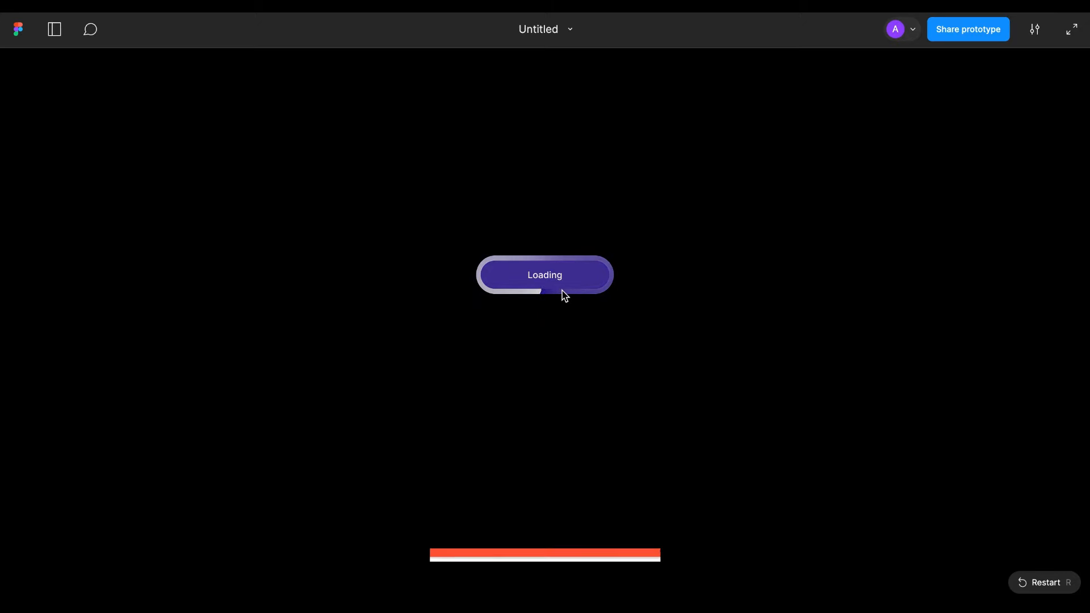